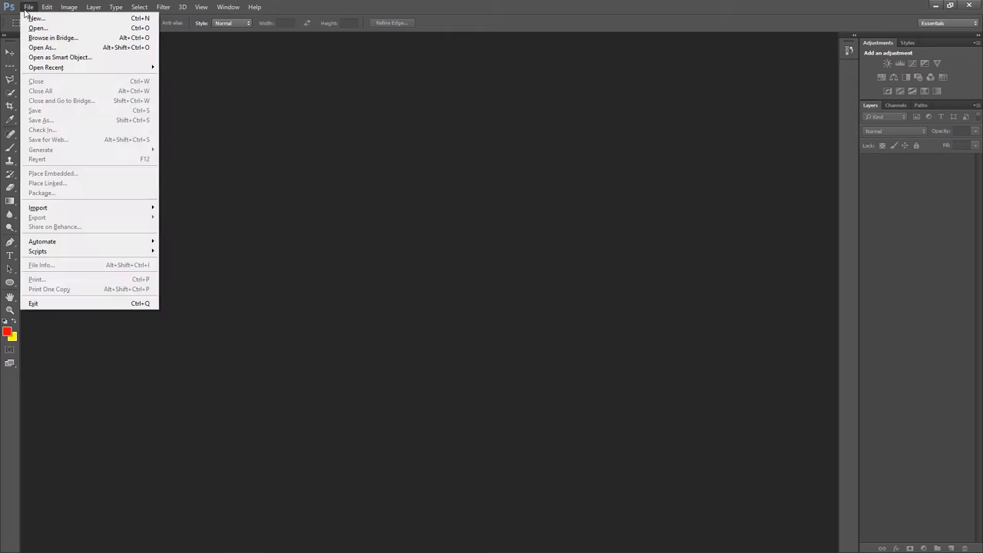
mouse_move(36, 18)
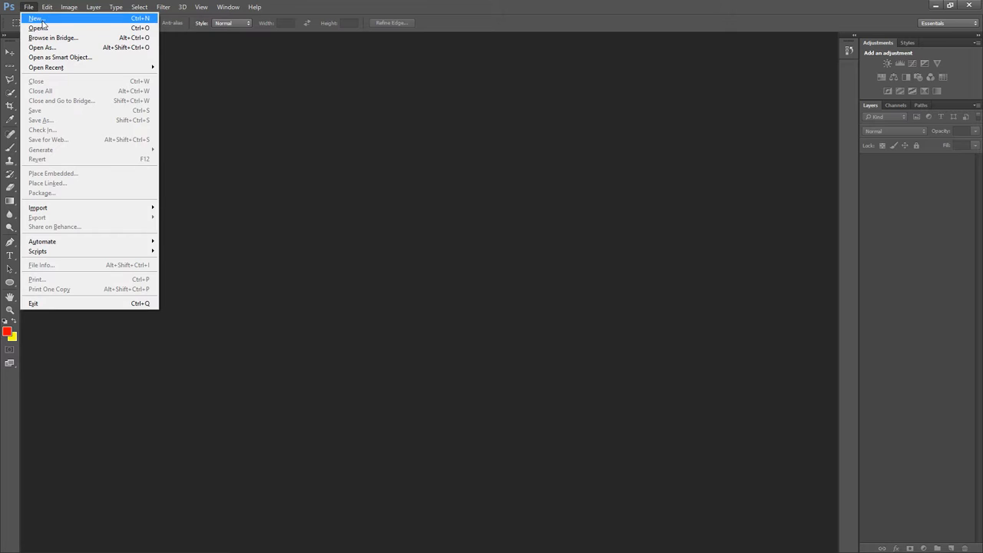
- Create a new blank A4 portrait document from the International Paper preset
left_click(36, 19)
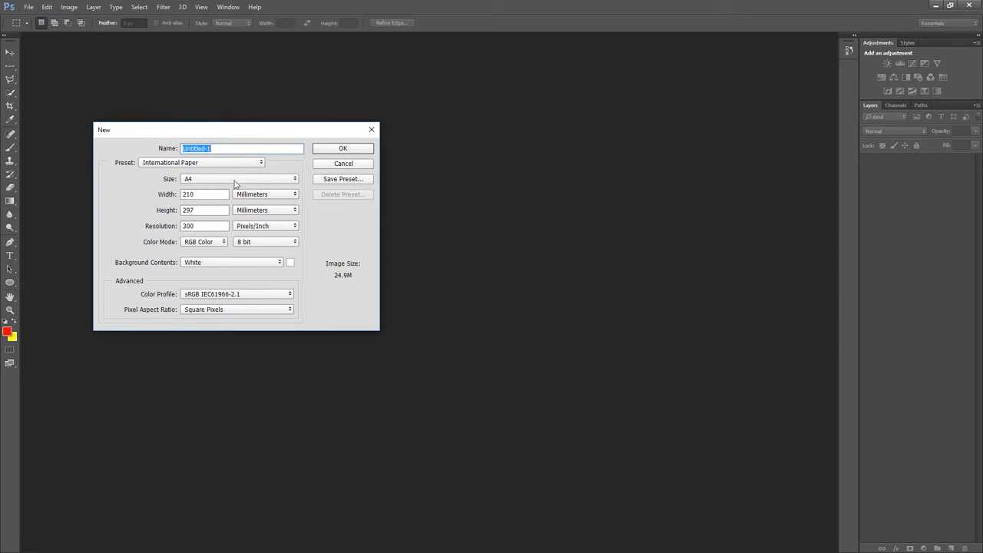
left_click(342, 147)
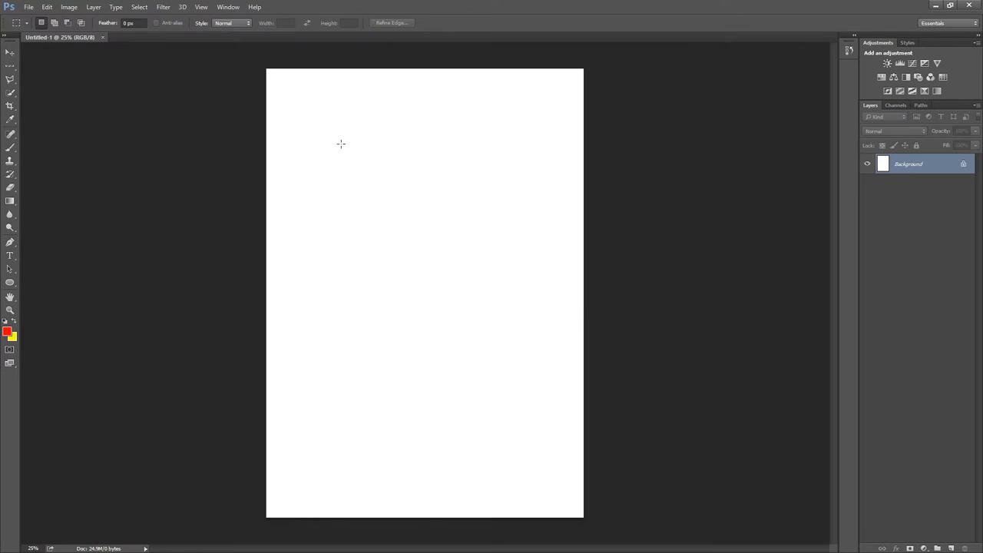
mouse_move(304, 6)
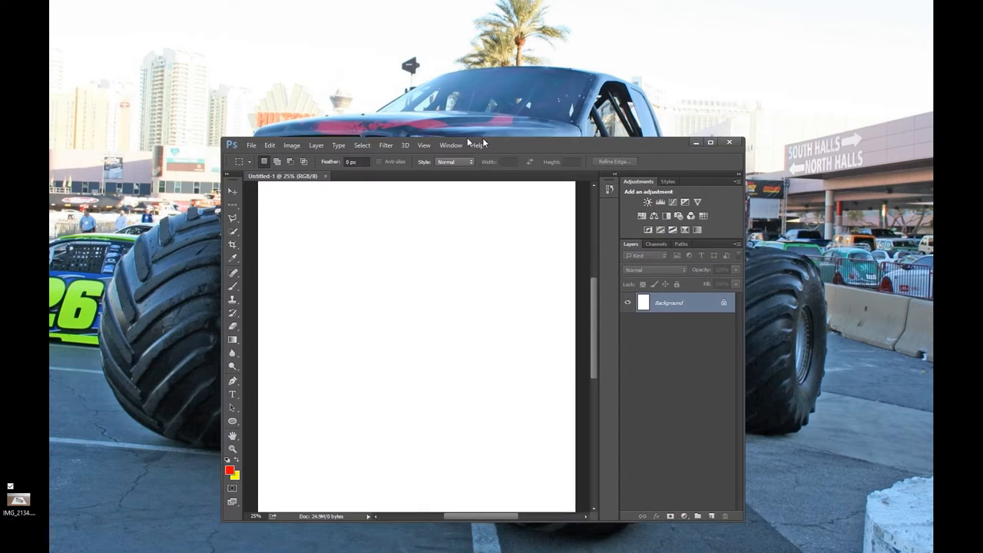
- Place the stapler photo from the desktop and stretch it vertically toward the page height
left_click_drag(476, 142, 414, 132)
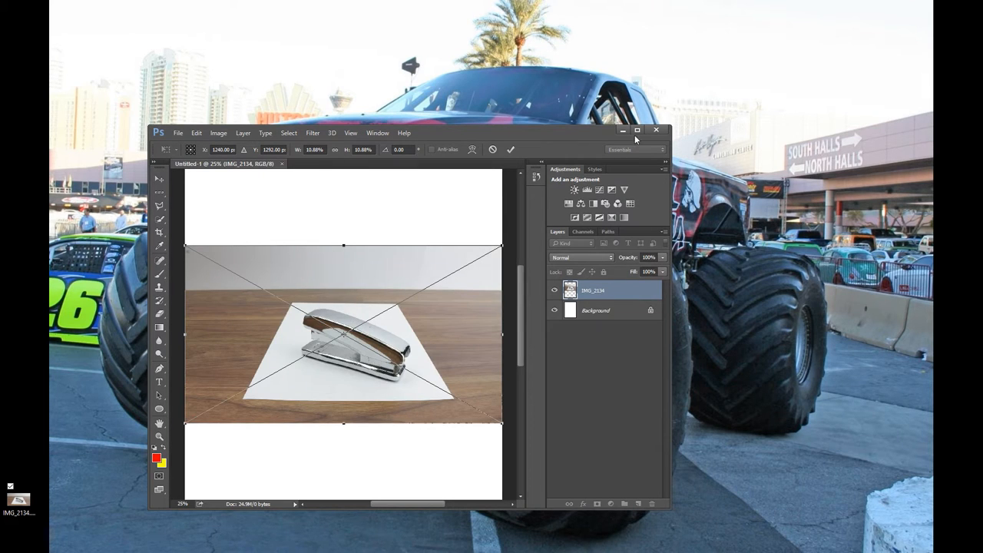
left_click(636, 129)
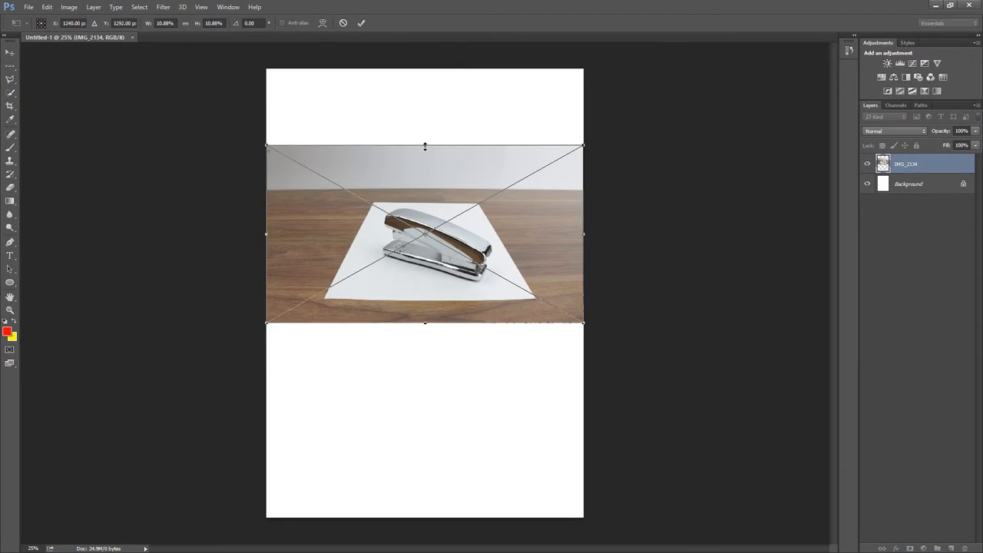
left_click_drag(424, 146, 424, 69)
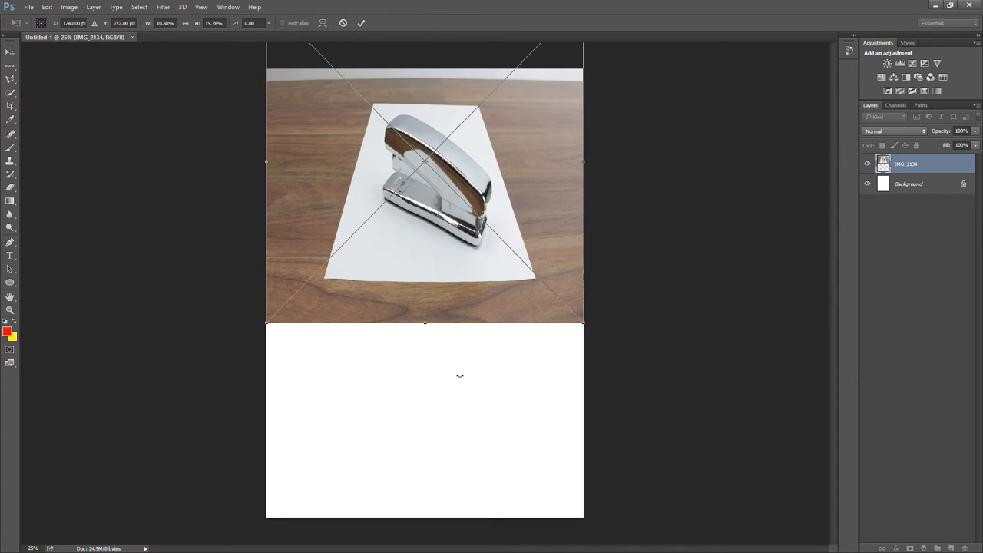
left_click_drag(424, 323, 424, 531)
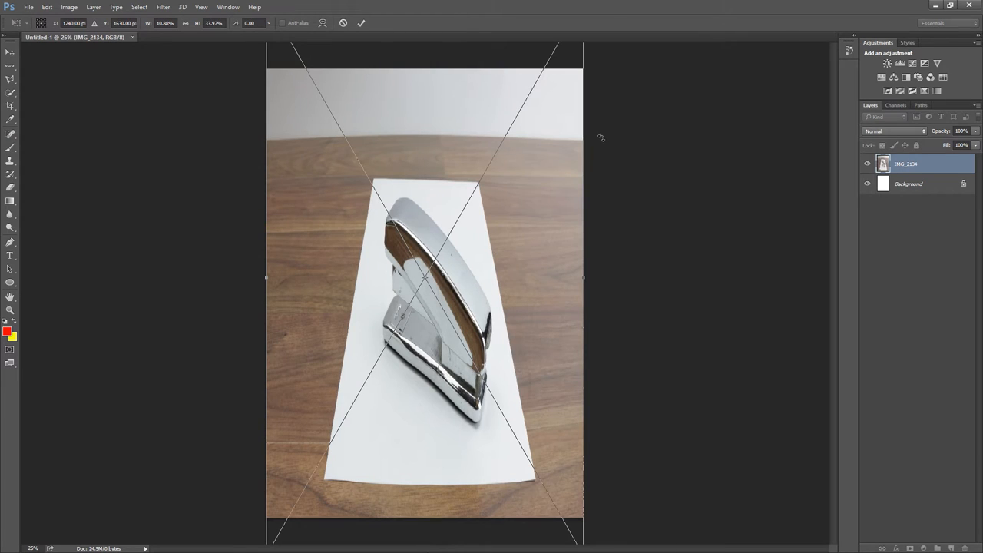
mouse_move(642, 247)
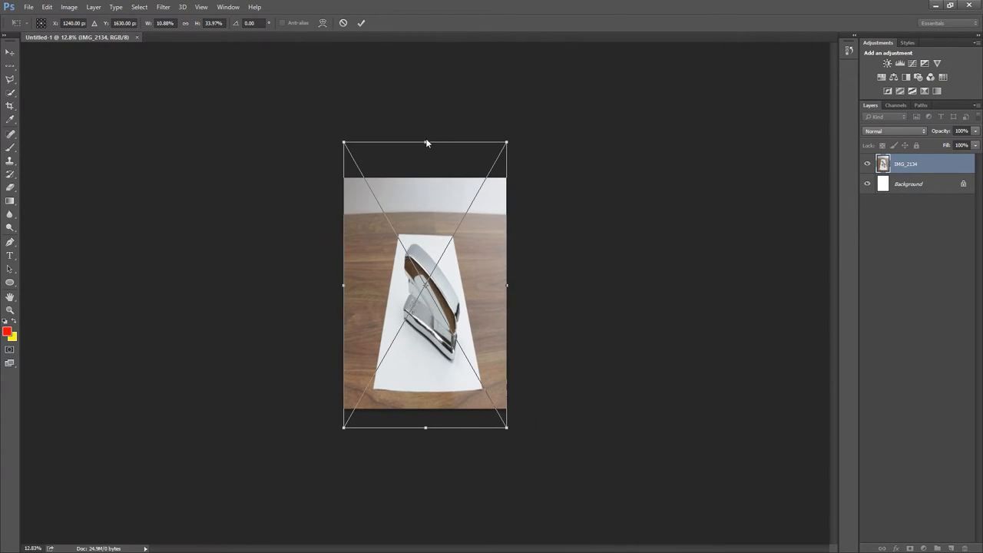
- Extend the photo past the page top and bottom and pull its top-right corner outward
left_click_drag(427, 143, 422, 59)
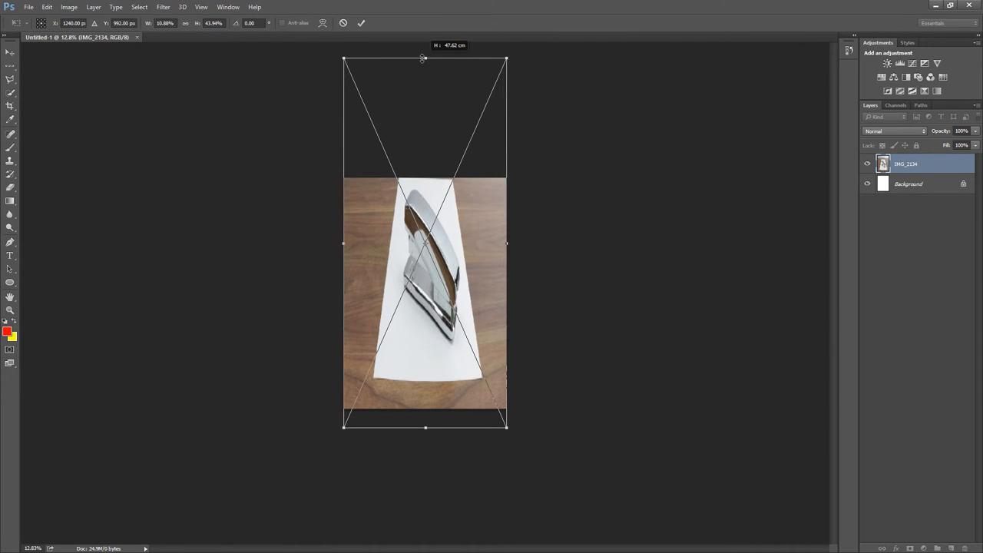
left_click_drag(426, 427, 425, 473)
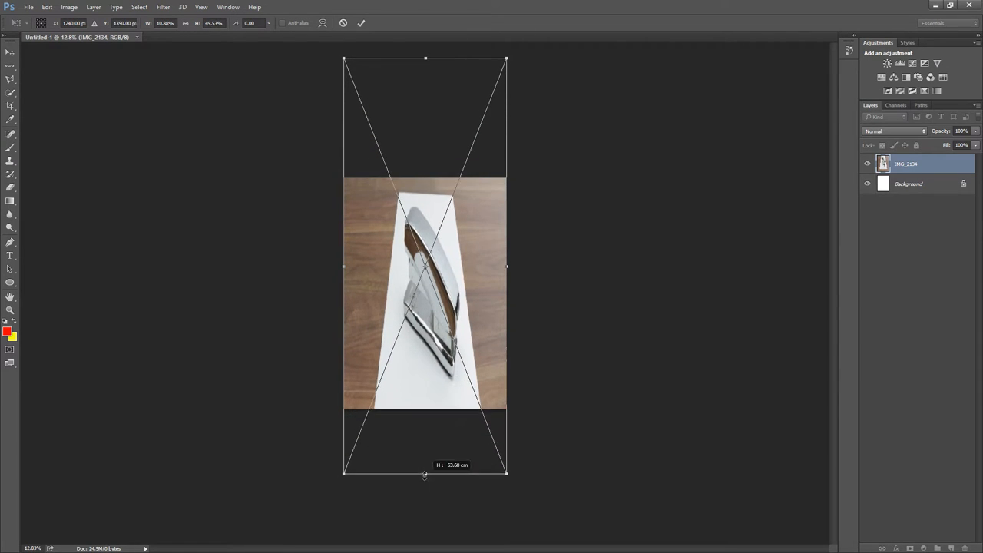
left_click_drag(424, 473, 424, 455)
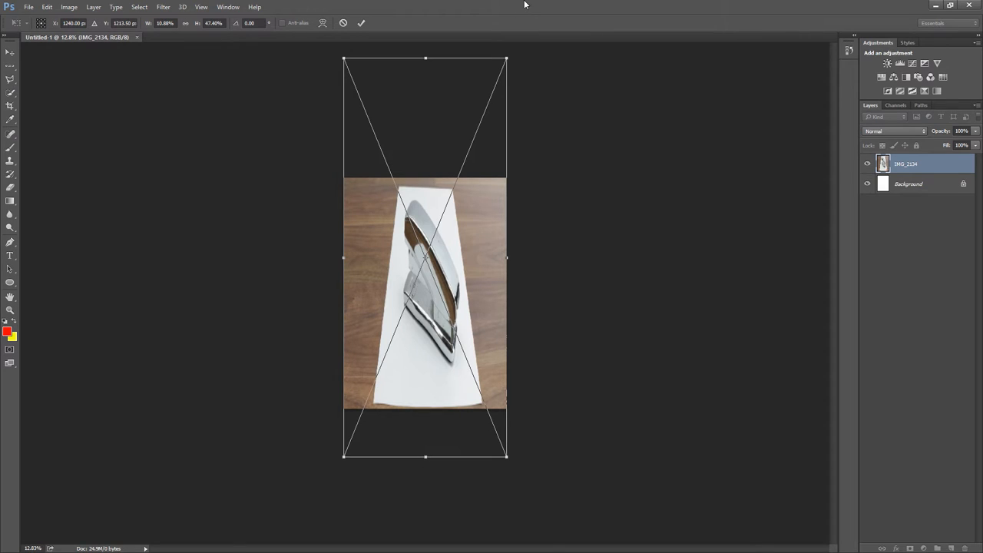
left_click_drag(424, 59, 424, 48)
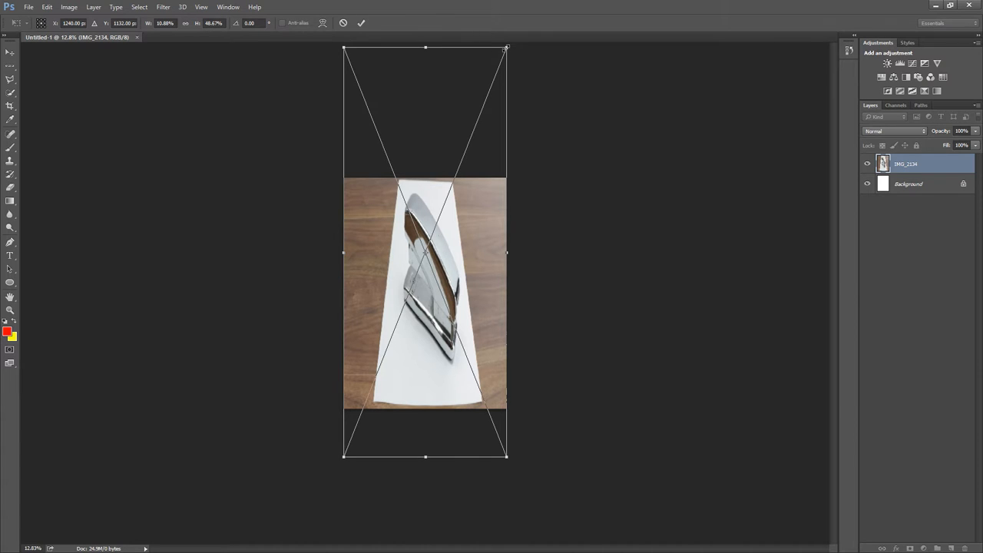
left_click_drag(505, 48, 515, 49)
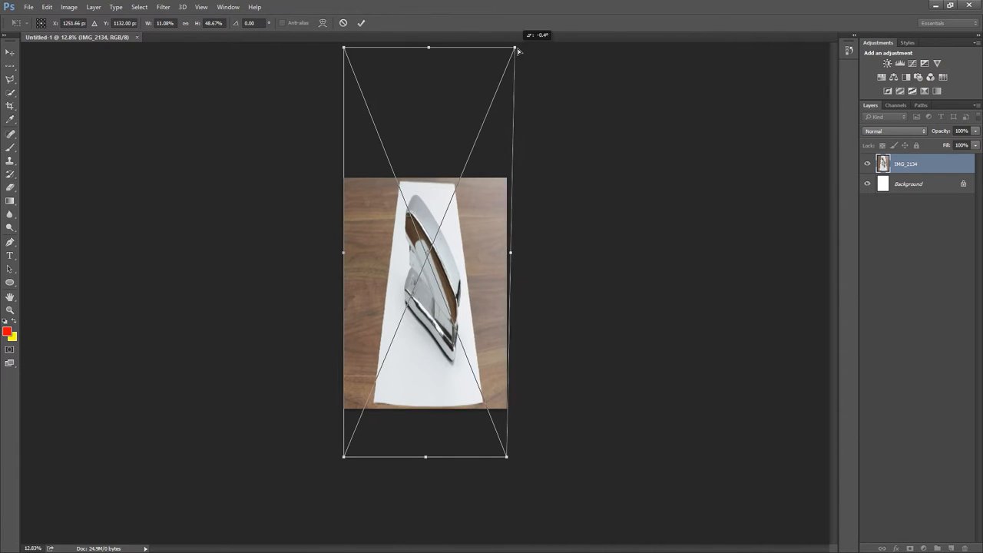
- Distort the photo's corners into a wide-top, narrow-bottom trapezoid and commit the transform
left_click_drag(515, 47, 622, 48)
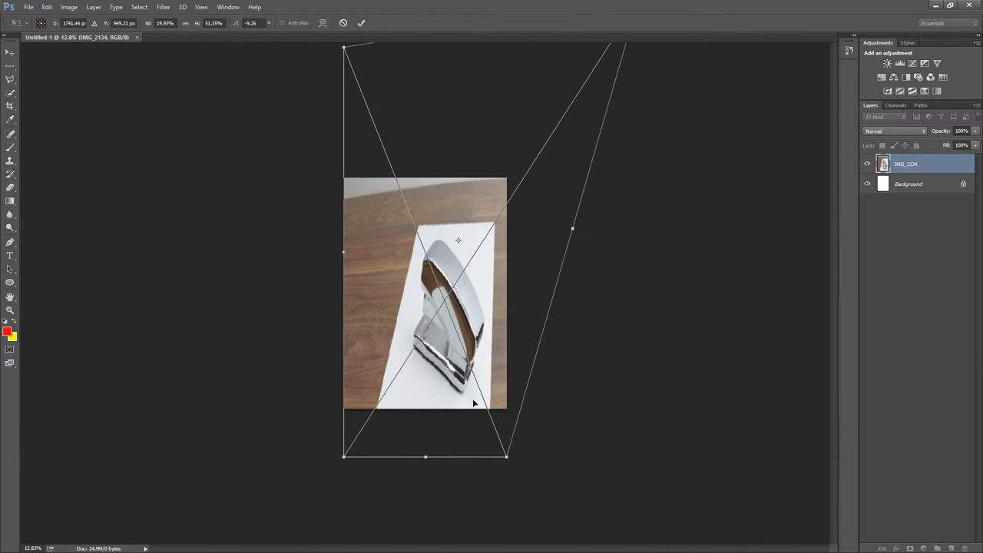
left_click_drag(506, 457, 520, 442)
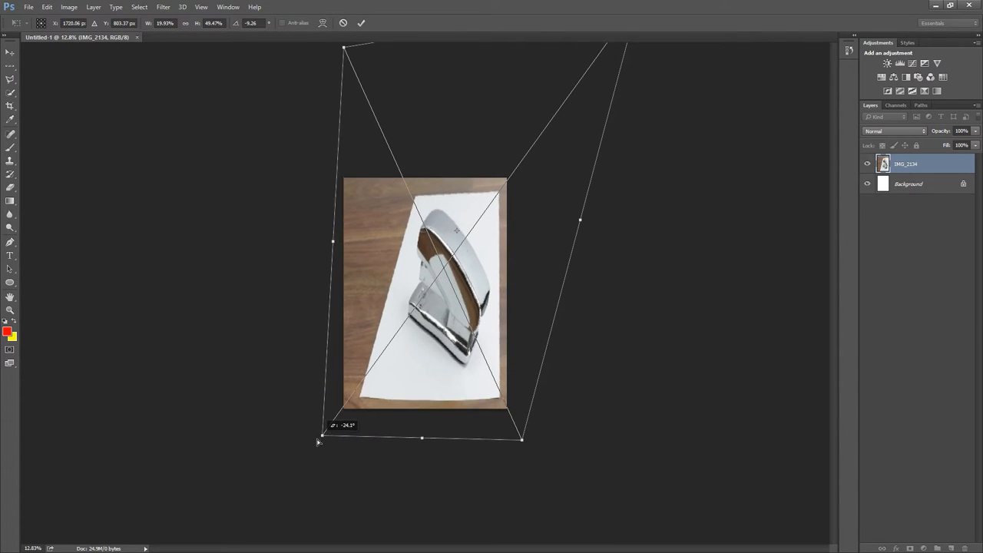
left_click_drag(319, 439, 299, 457)
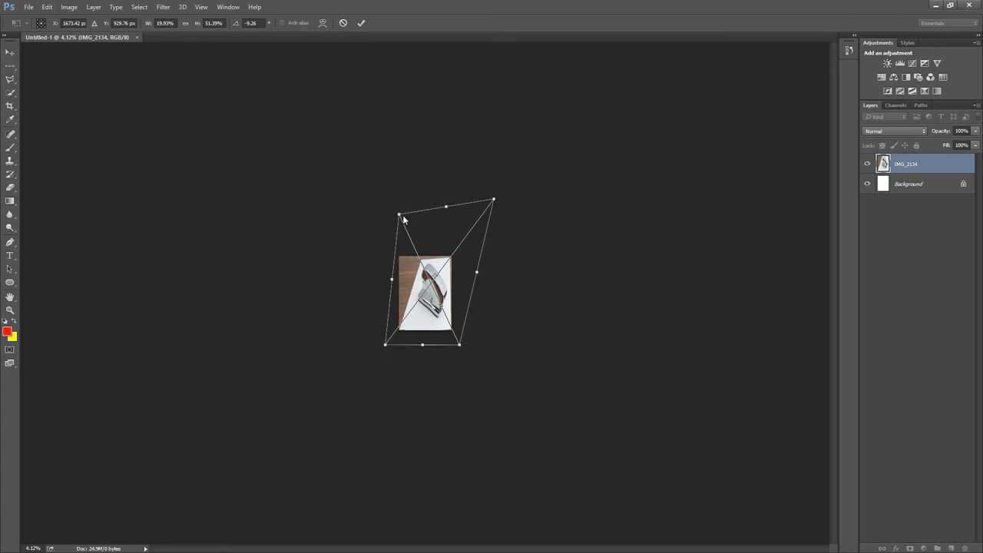
left_click_drag(398, 215, 326, 154)
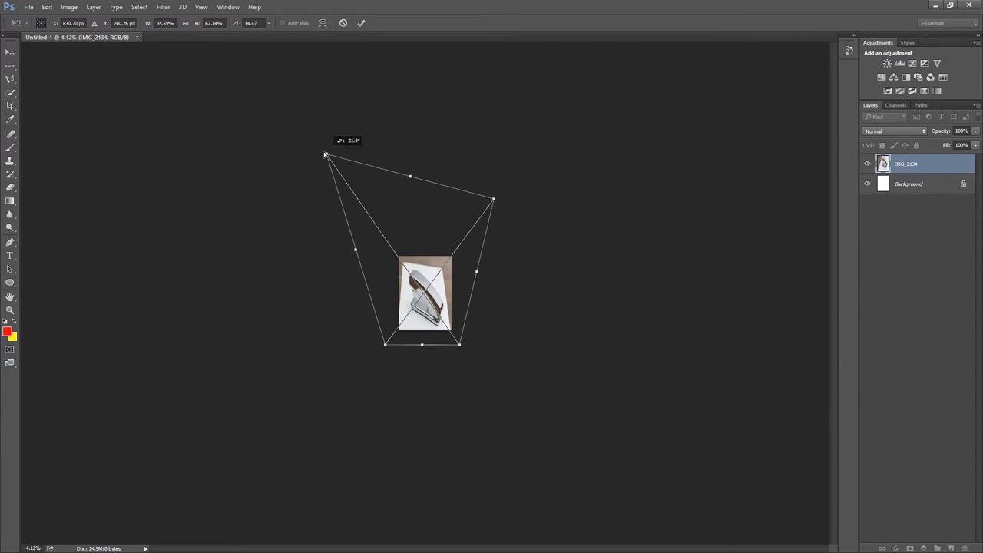
left_click_drag(326, 155, 283, 88)
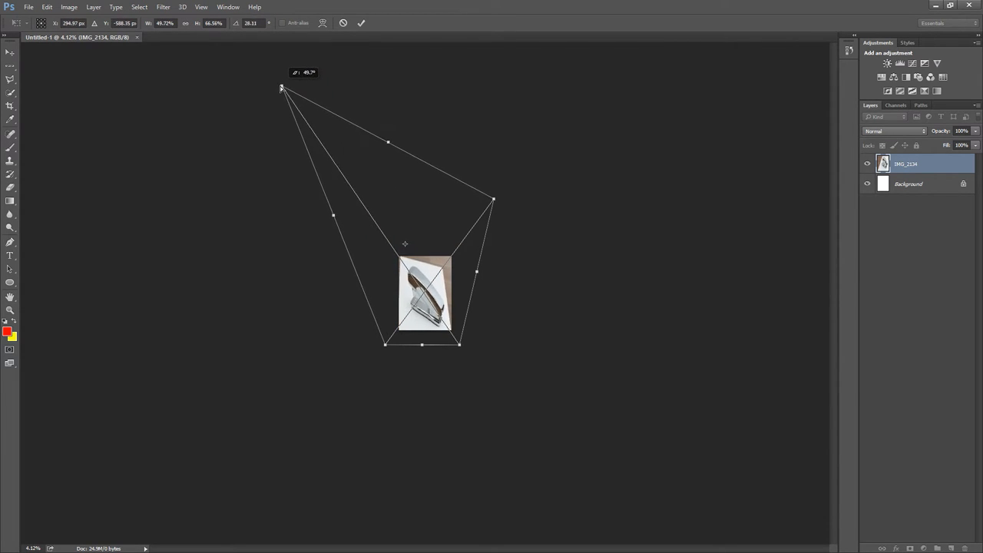
left_click_drag(491, 200, 590, 72)
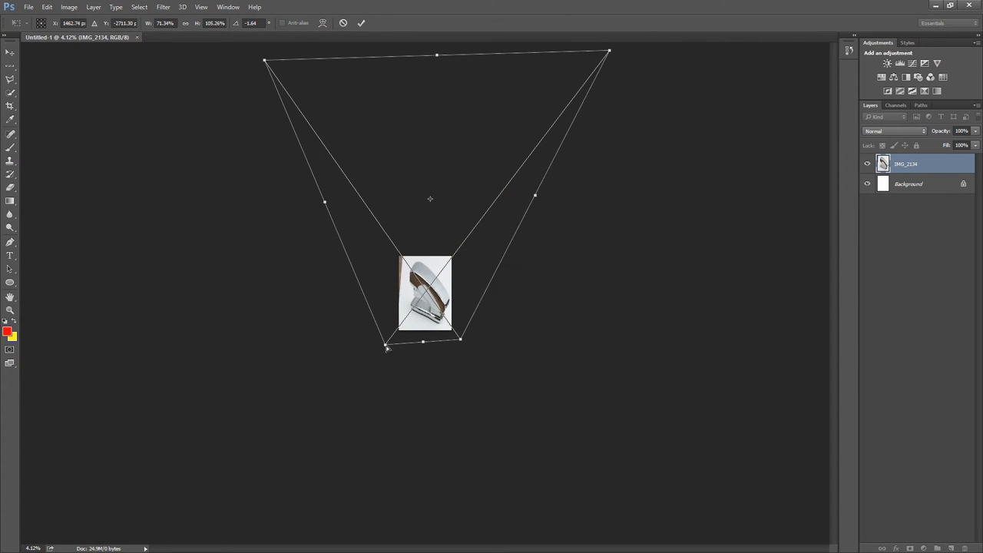
left_click(362, 23)
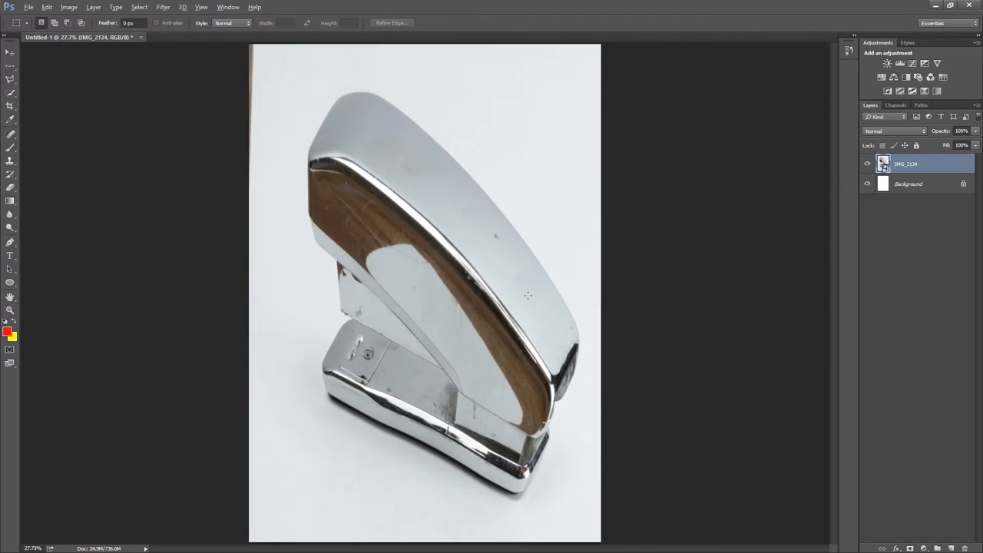
mouse_move(28, 9)
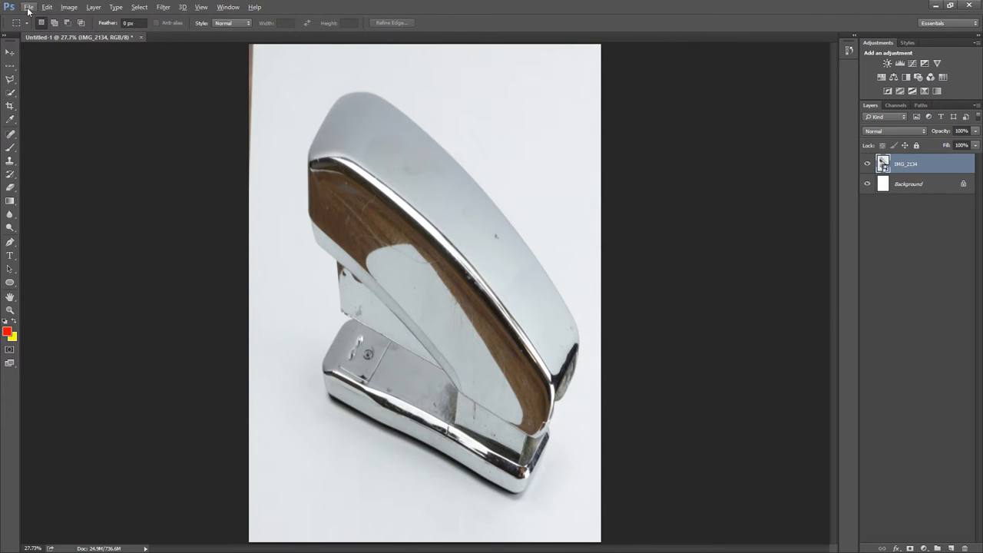
- Bring up the Photoshop Print Settings for the A4 stapler page
left_click(28, 6)
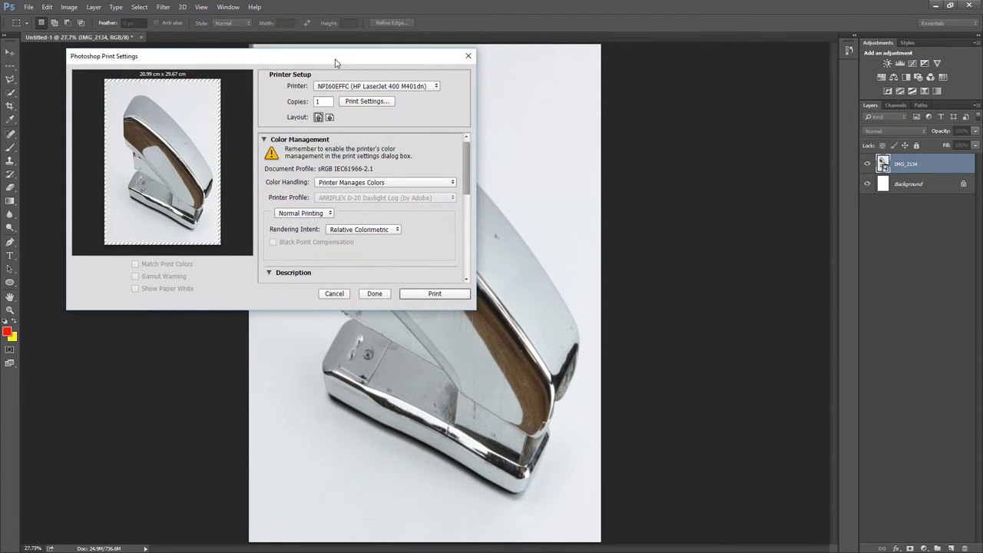
mouse_move(428, 293)
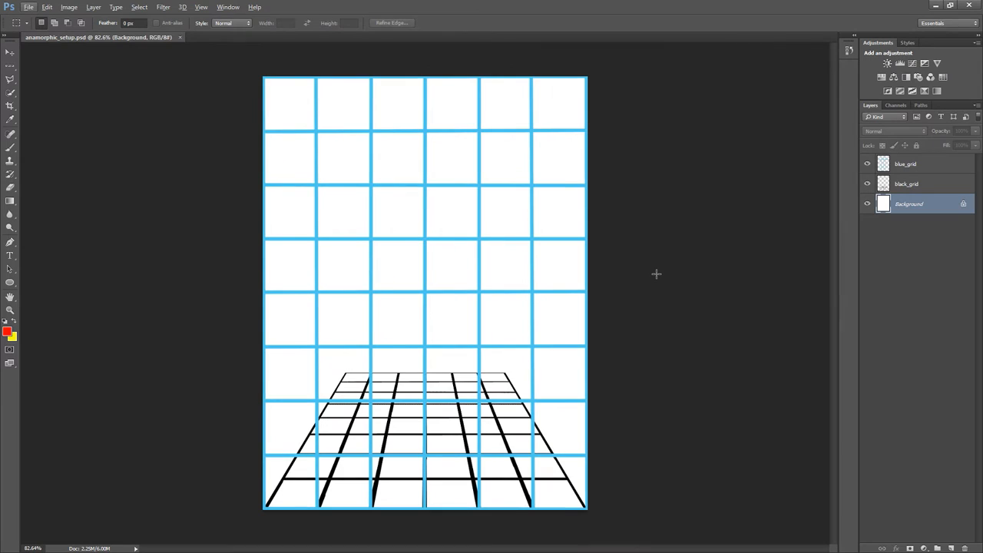
mouse_move(709, 254)
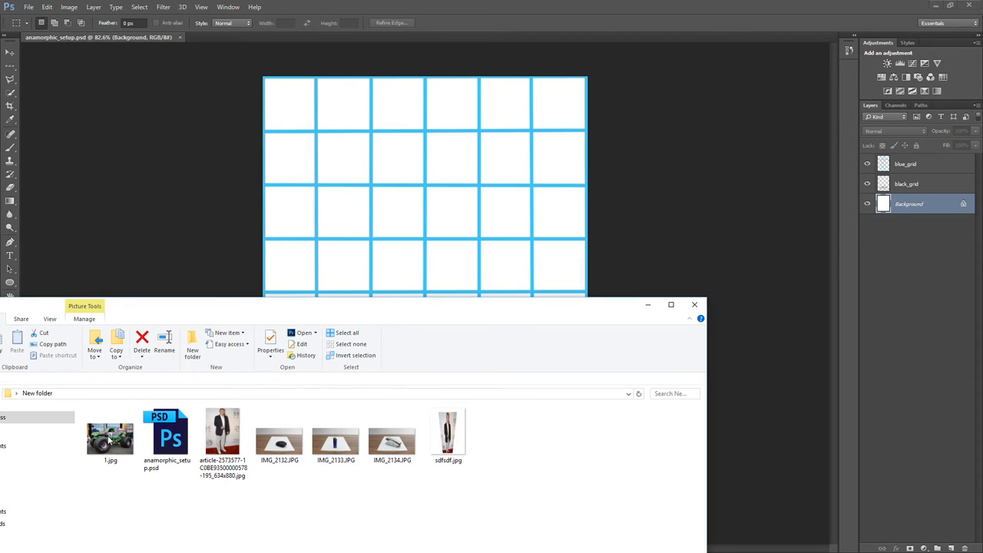
- Place the monster truck photo and scale it into the lower black grid area beneath both grids
left_click(695, 304)
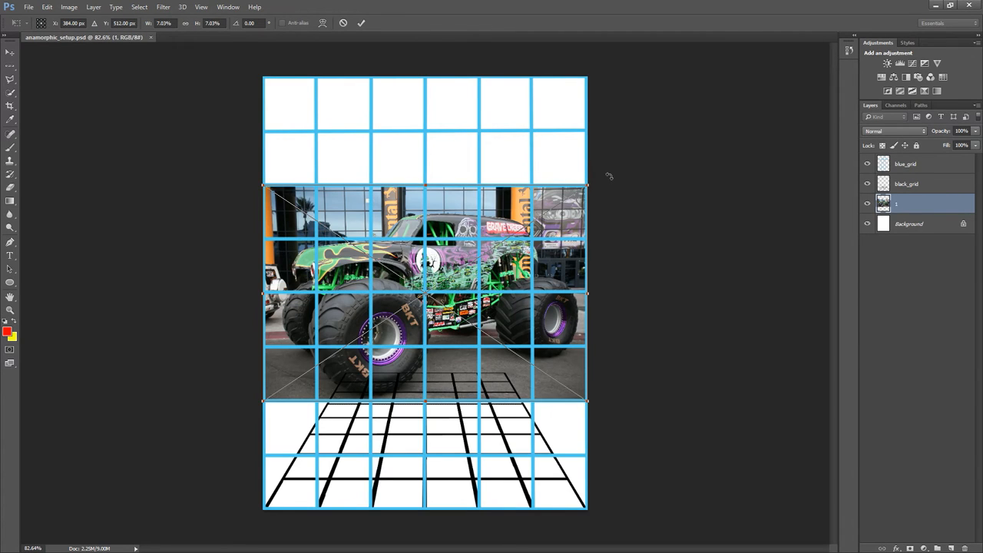
left_click_drag(587, 199, 563, 199)
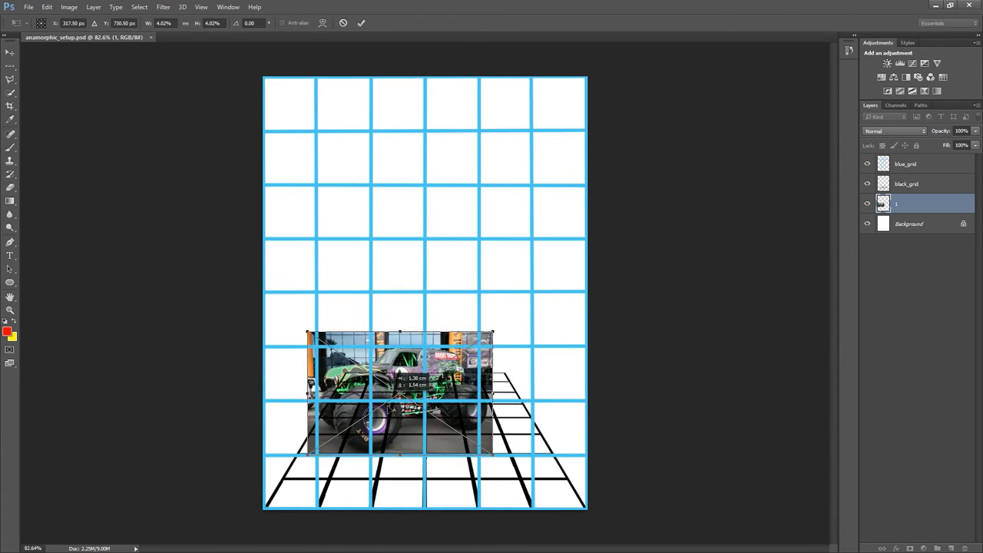
left_click_drag(400, 368, 423, 438)
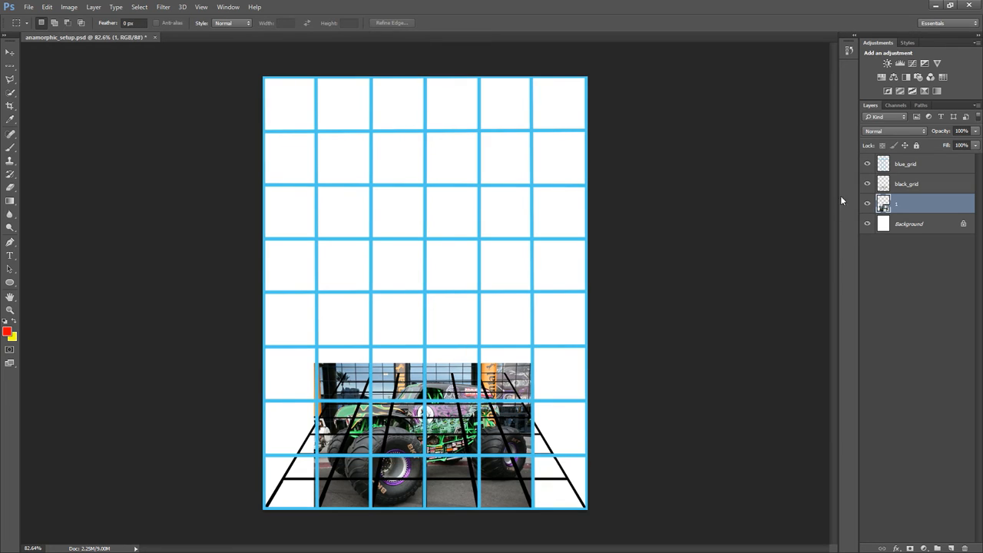
mouse_move(914, 206)
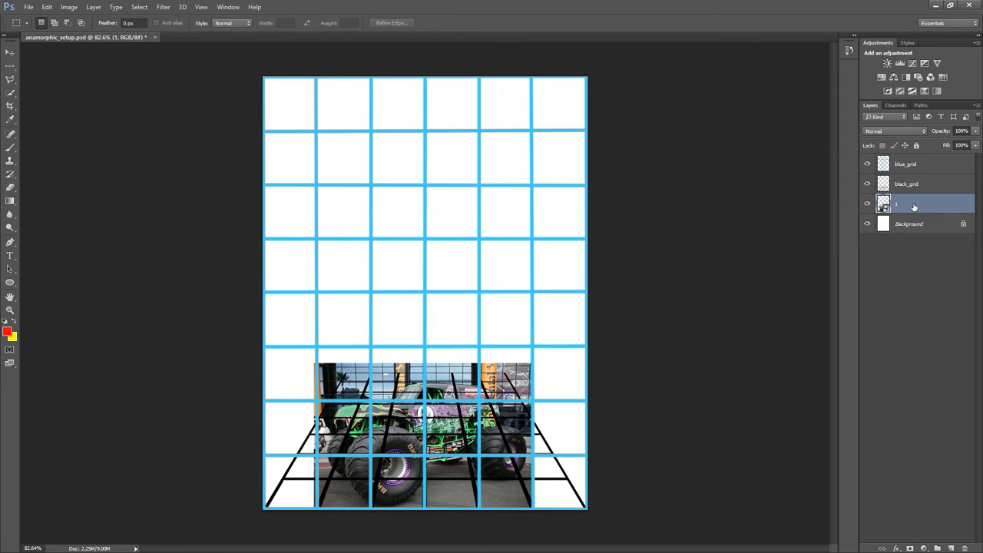
- Link the truck photo layer with the black_grid layer via the Layers panel
right_click(906, 184)
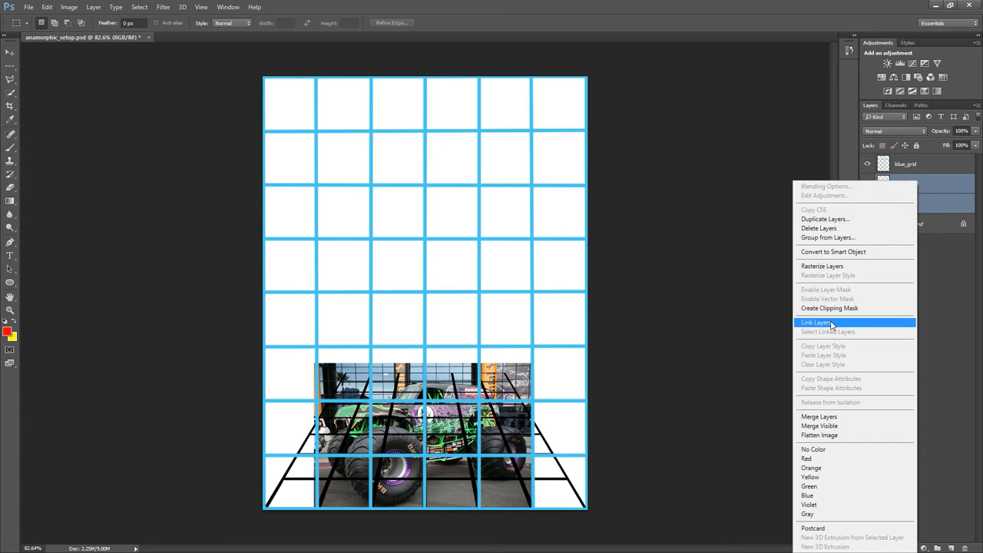
left_click(816, 323)
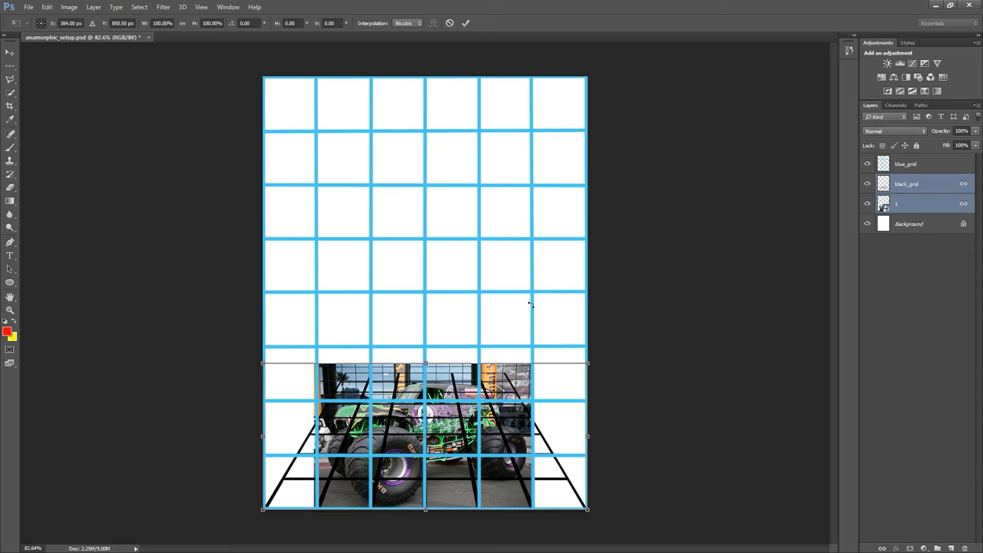
- Stretch the linked photo and black grid upward to the top edge of the page
left_click_drag(426, 363, 426, 284)
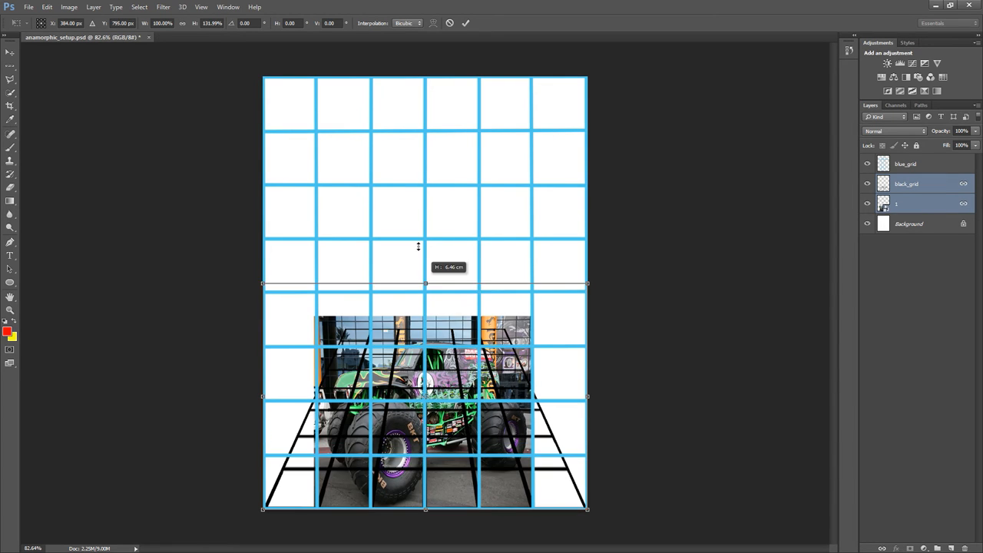
left_click_drag(426, 285, 426, 114)
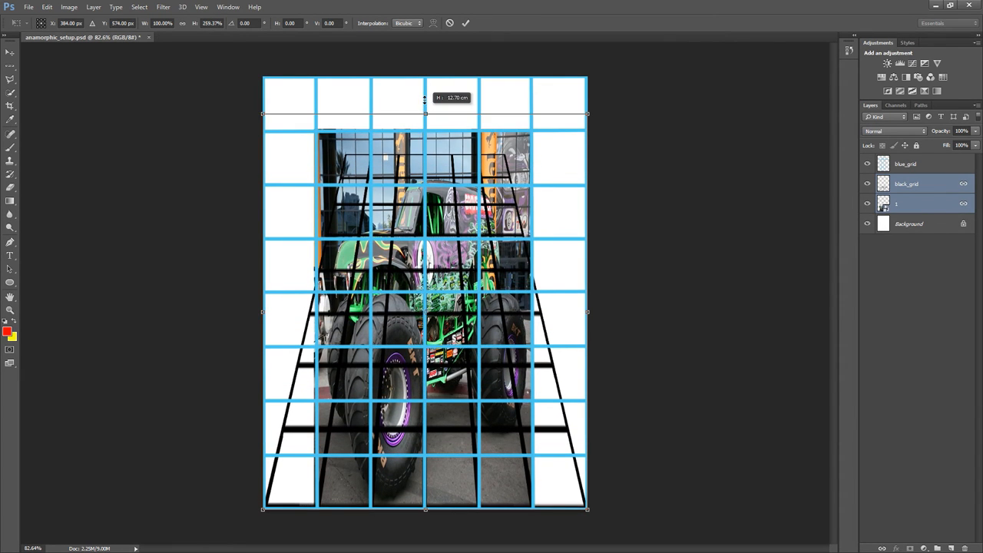
left_click_drag(424, 113, 424, 68)
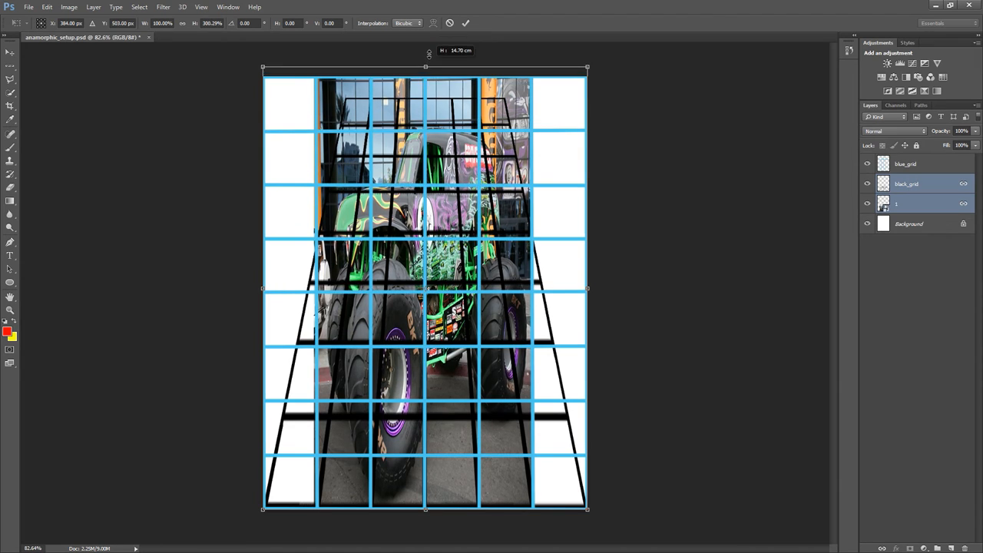
left_click_drag(425, 67, 425, 49)
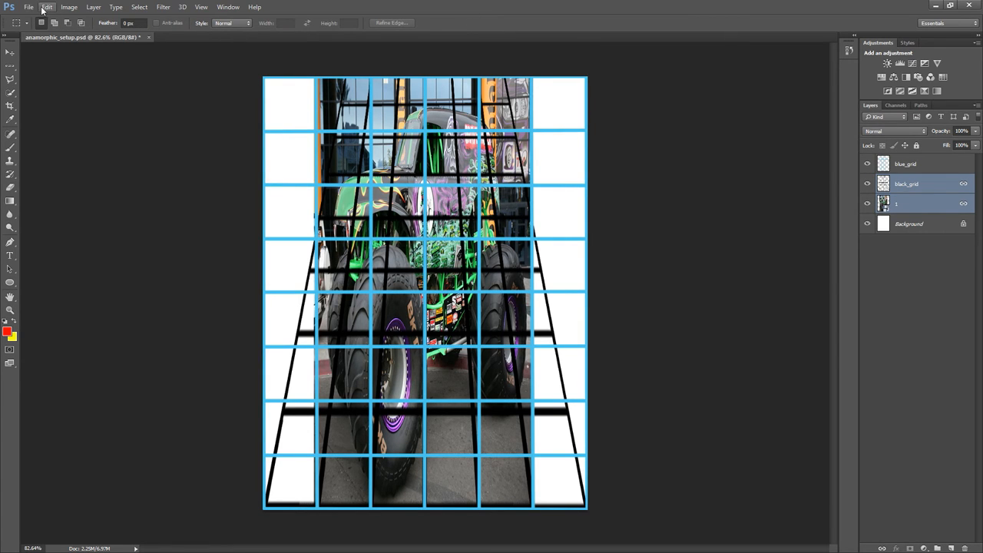
- Apply a Perspective transform, spreading the top edge of photo and grid far beyond the page width
left_click(47, 6)
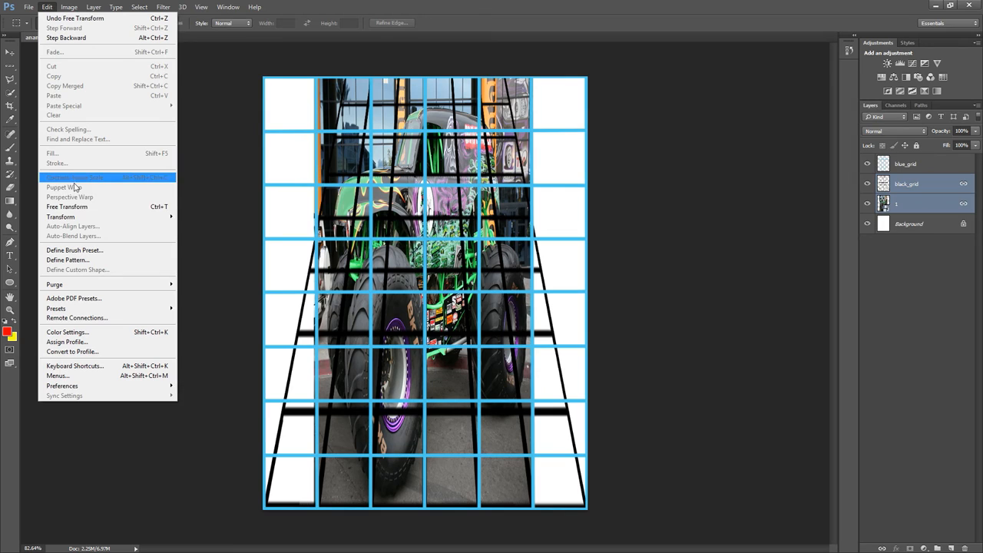
mouse_move(54, 95)
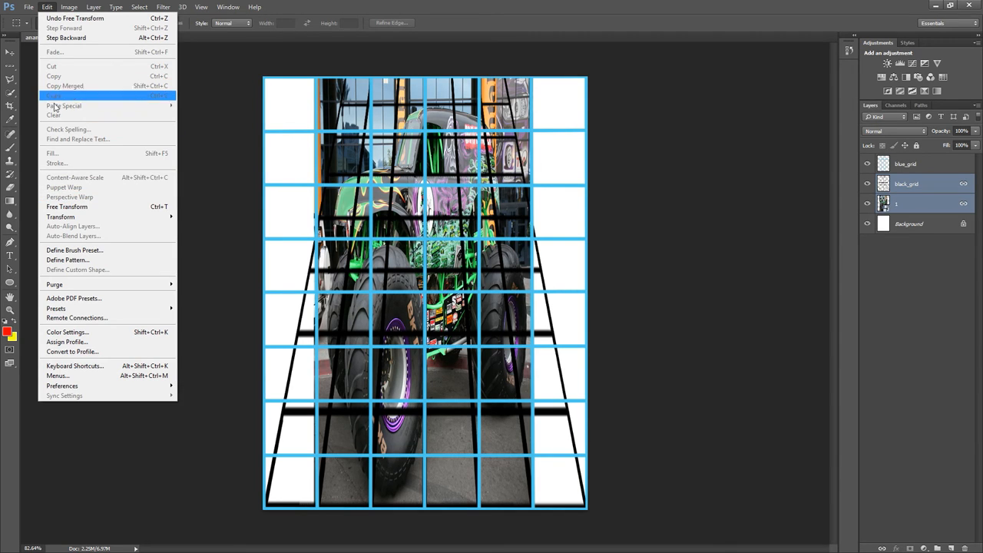
mouse_move(62, 217)
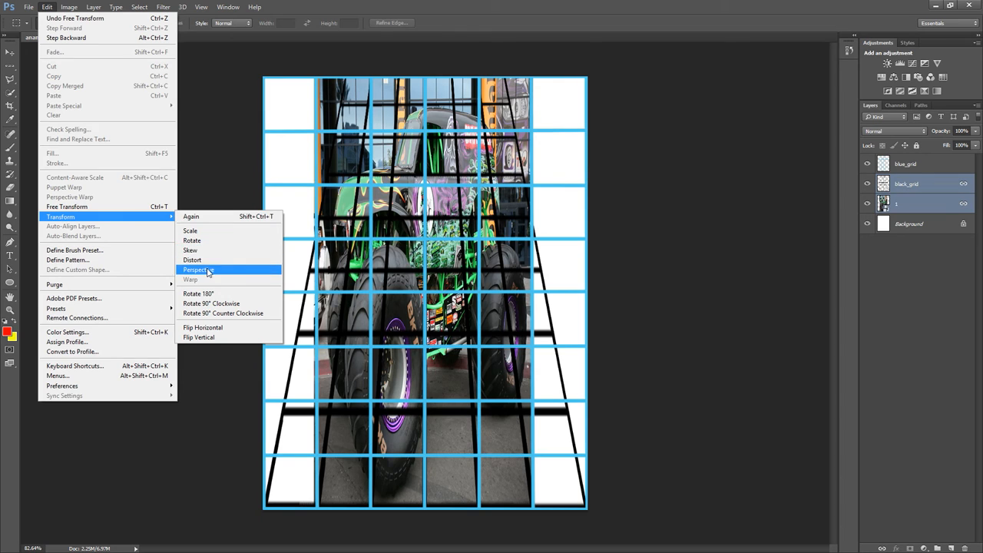
left_click(197, 271)
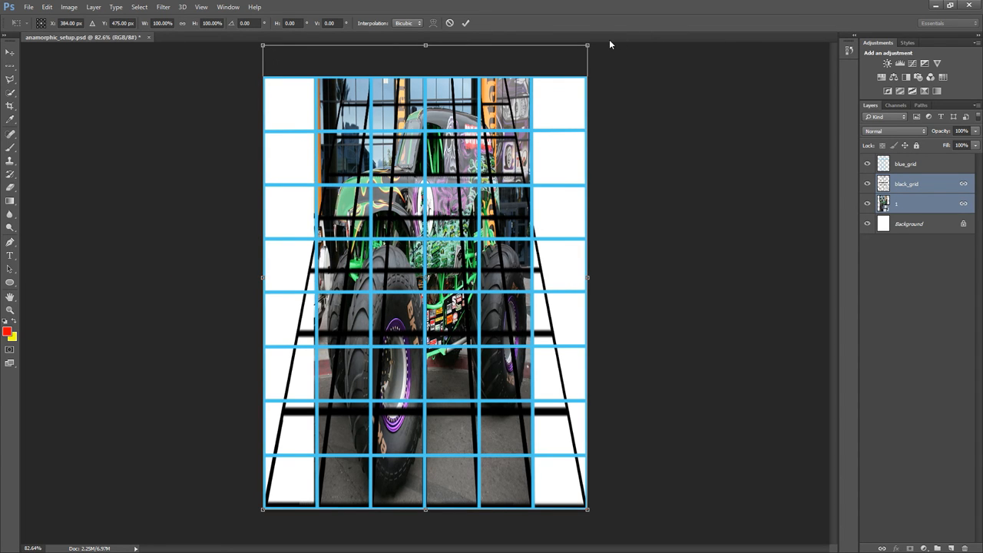
left_click_drag(587, 46, 639, 46)
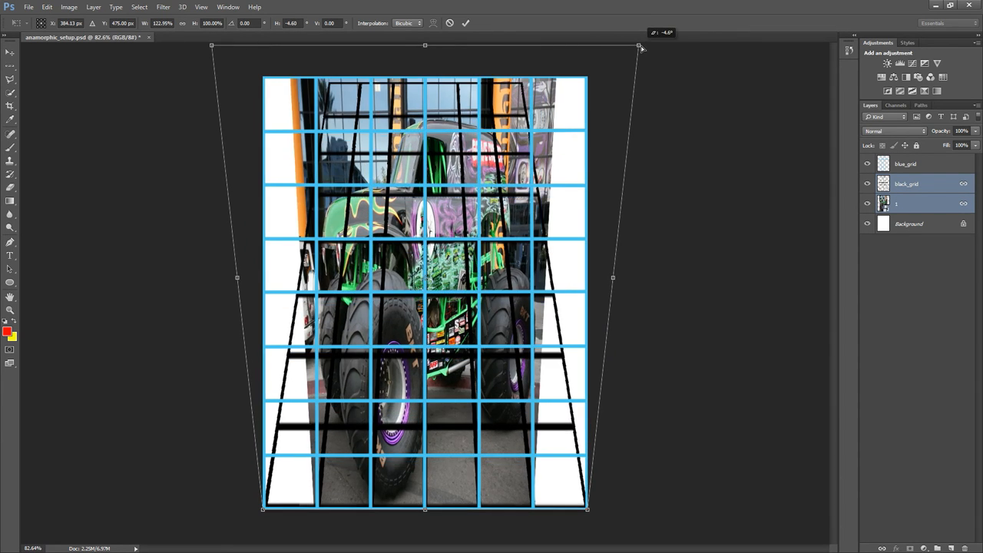
left_click_drag(639, 46, 697, 44)
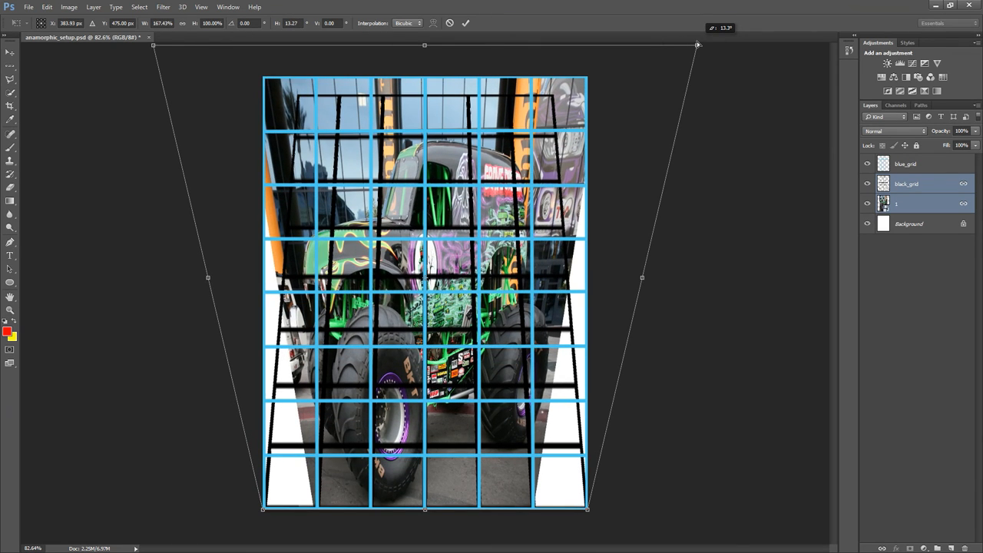
left_click_drag(697, 43, 747, 43)
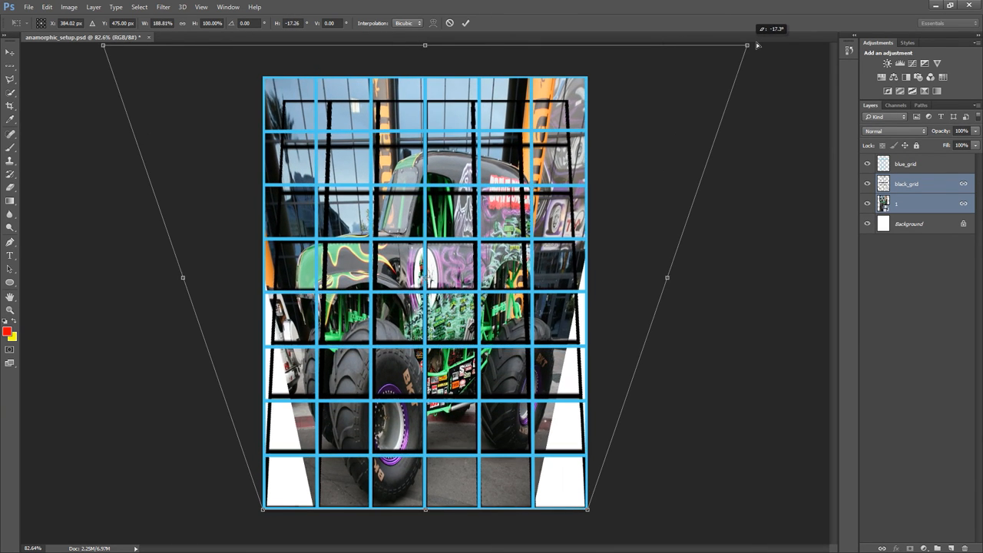
left_click_drag(747, 44, 780, 45)
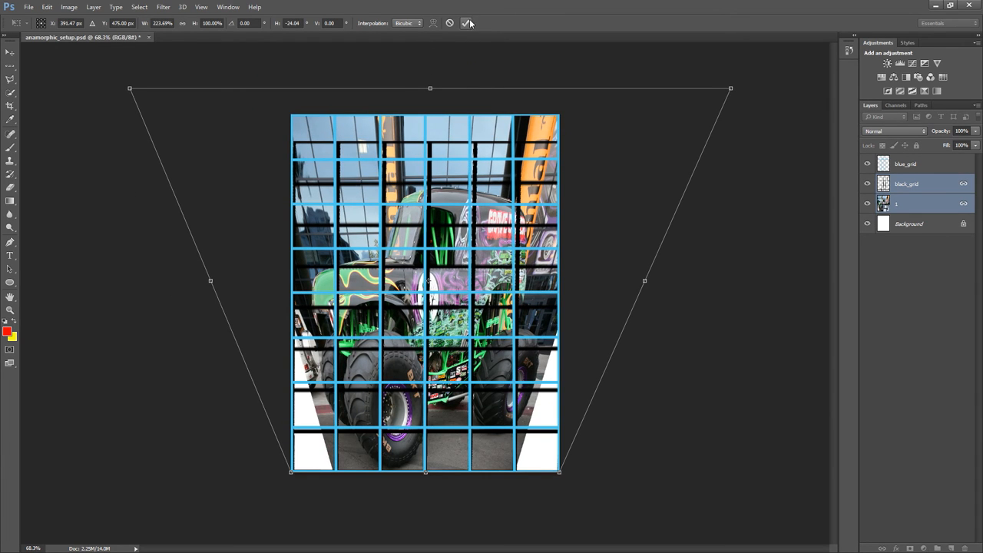
- Scale the warped layers taller until the black grid meets the blue grid, then commit
left_click(467, 23)
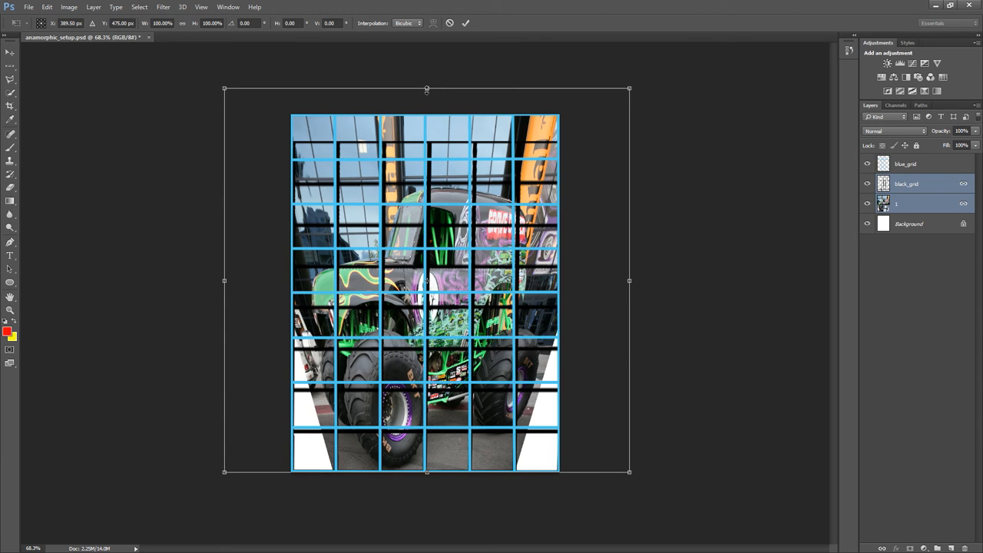
left_click_drag(427, 88, 427, 67)
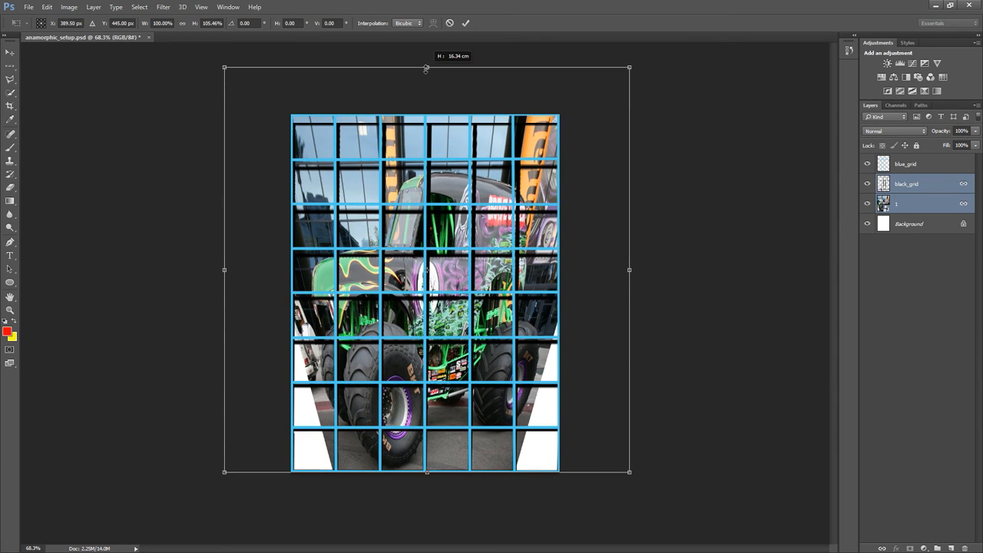
left_click_drag(426, 67, 426, 59)
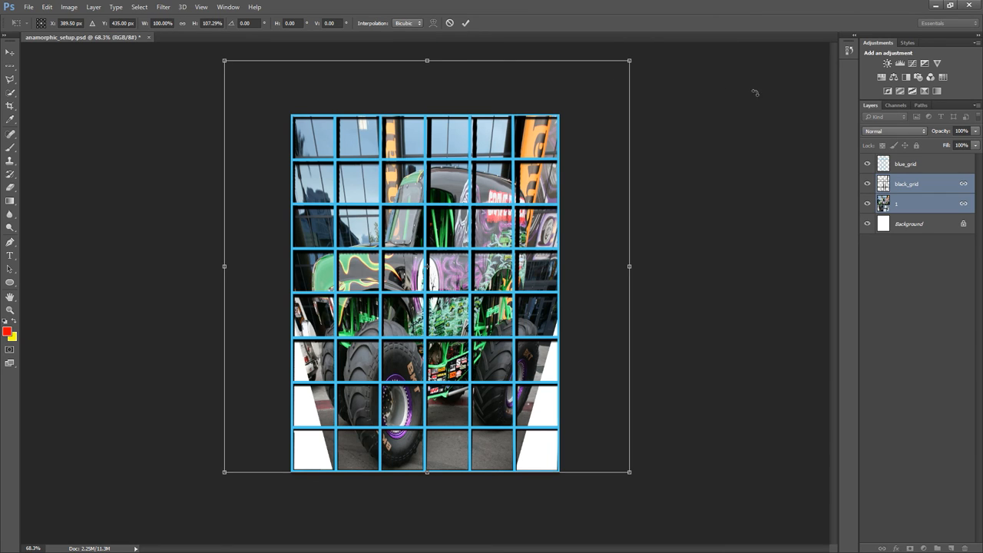
mouse_move(792, 101)
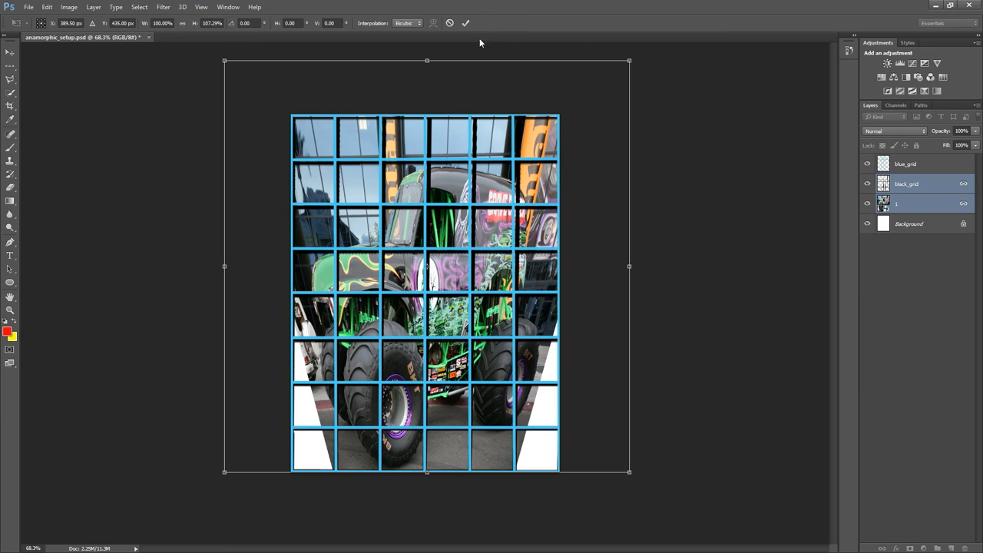
left_click(465, 23)
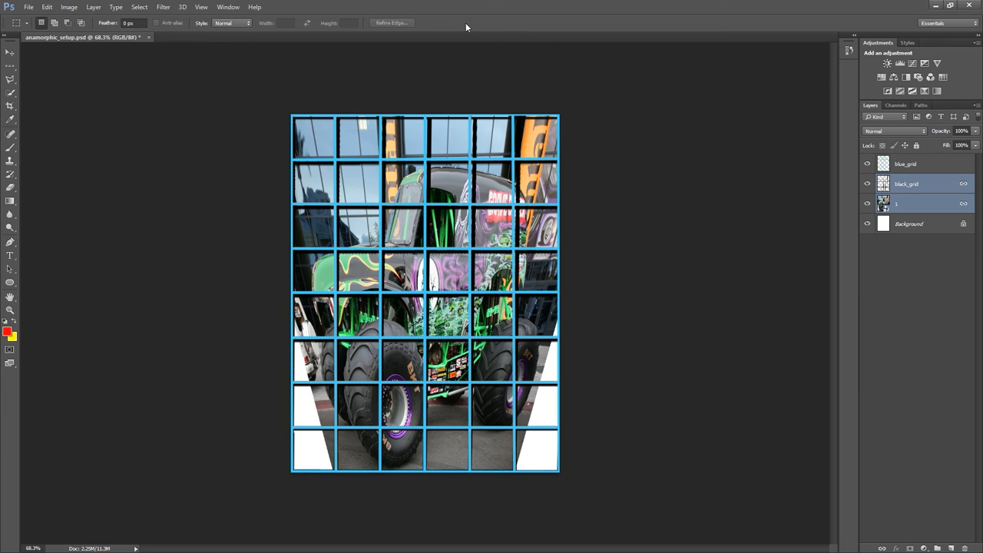
- Hide the black_grid and blue_grid layers, keep the truck photo visible, and reach the File commands
left_click(867, 203)
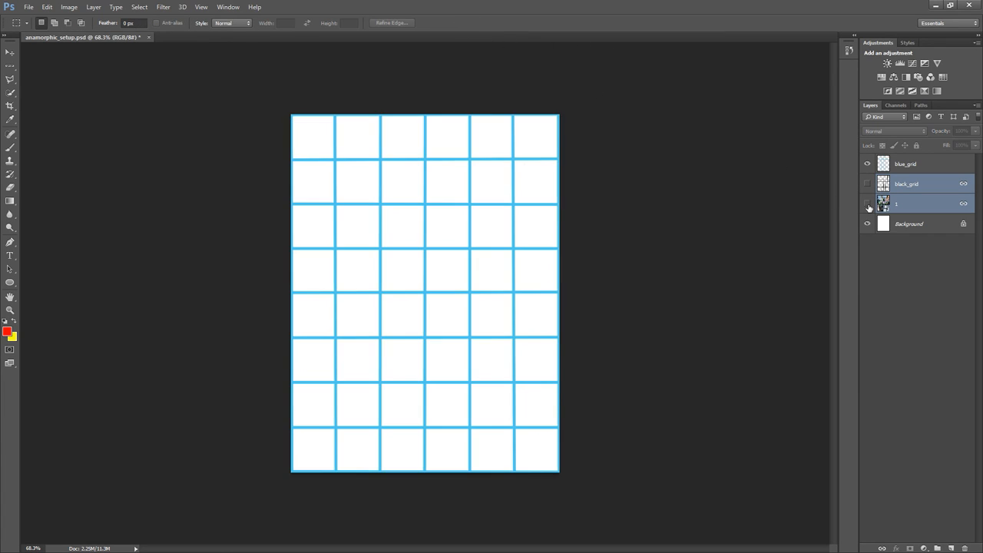
left_click(868, 203)
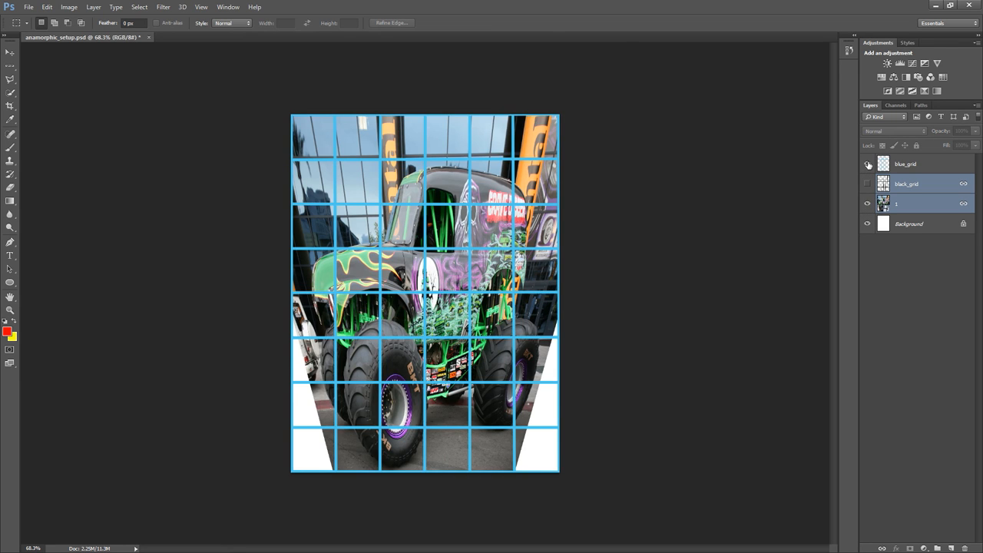
left_click(868, 163)
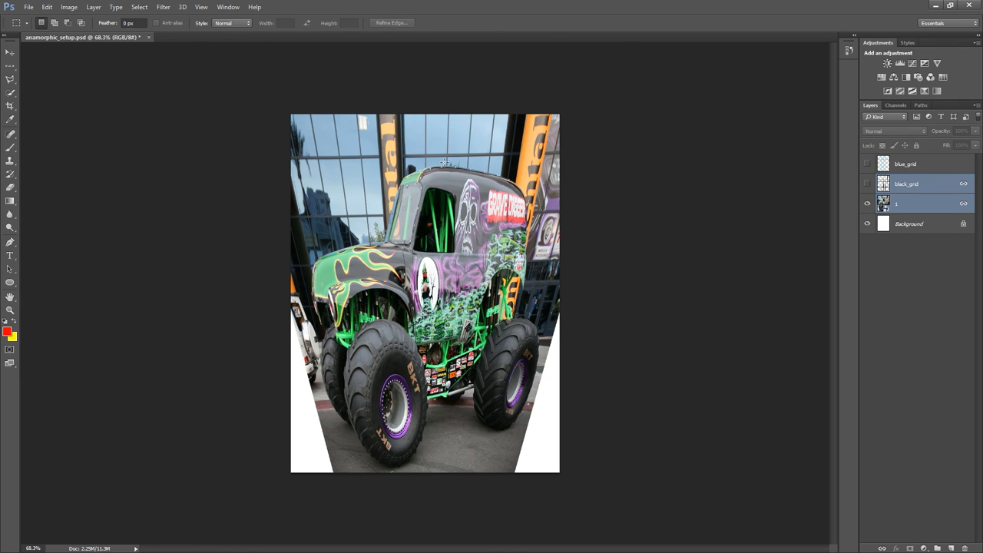
left_click(27, 6)
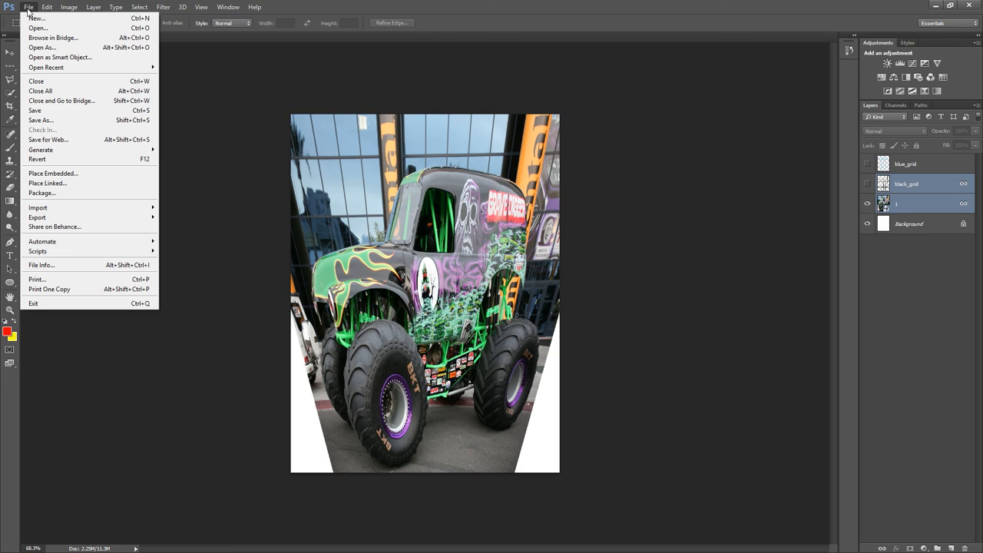
mouse_move(48, 139)
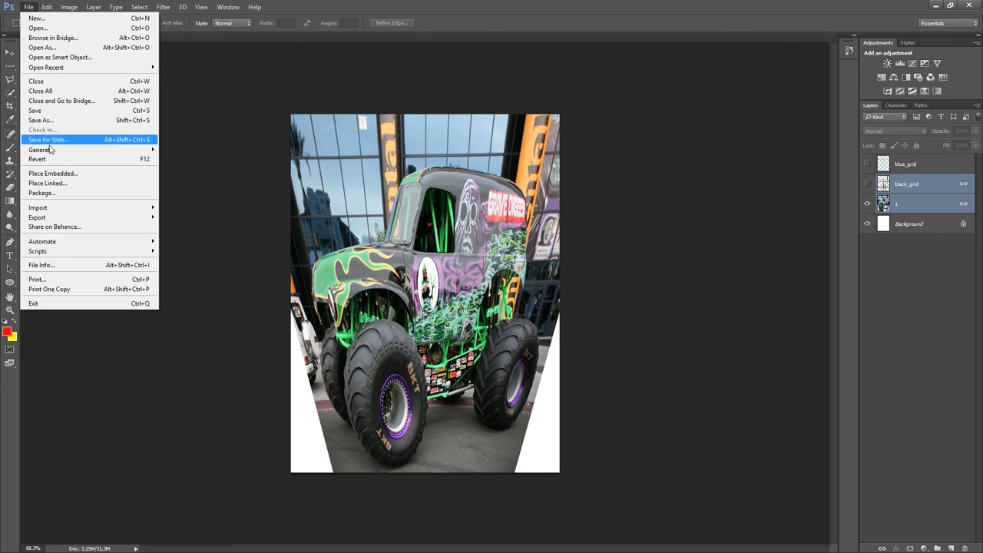